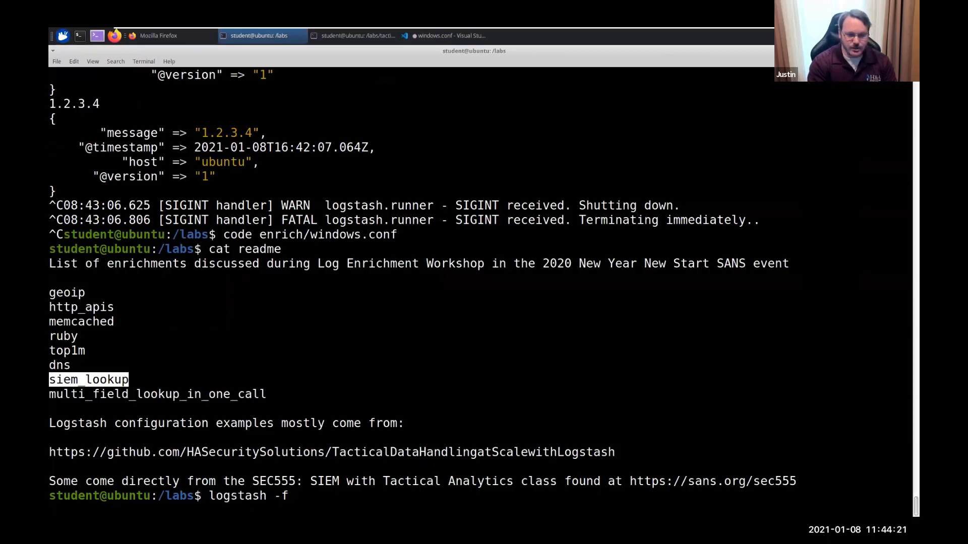
- Launch Logstash with ruby_enrich_filter_example.conf and open that config in VS Code
text(tactical_logstash/ruby_enrich_filter_example.conf)
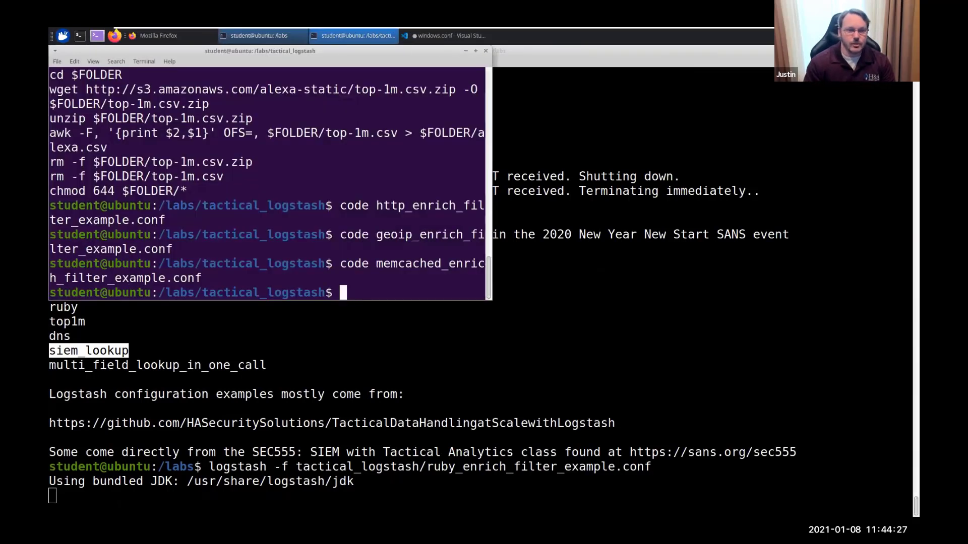
text(code ruby_enrich_filter_example.conf)
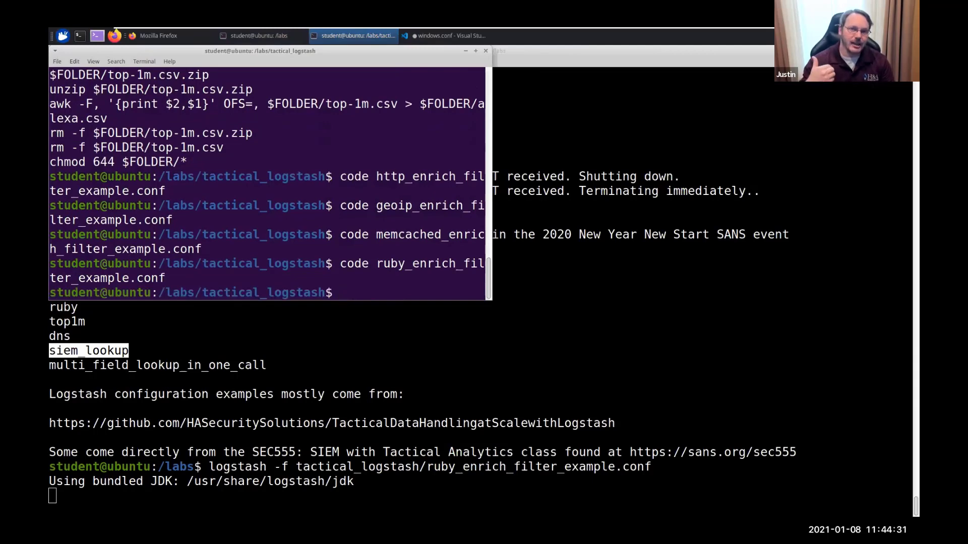
- Review the config's ruby filter, highlighting the ruby keyword and the message length call
click(447, 35)
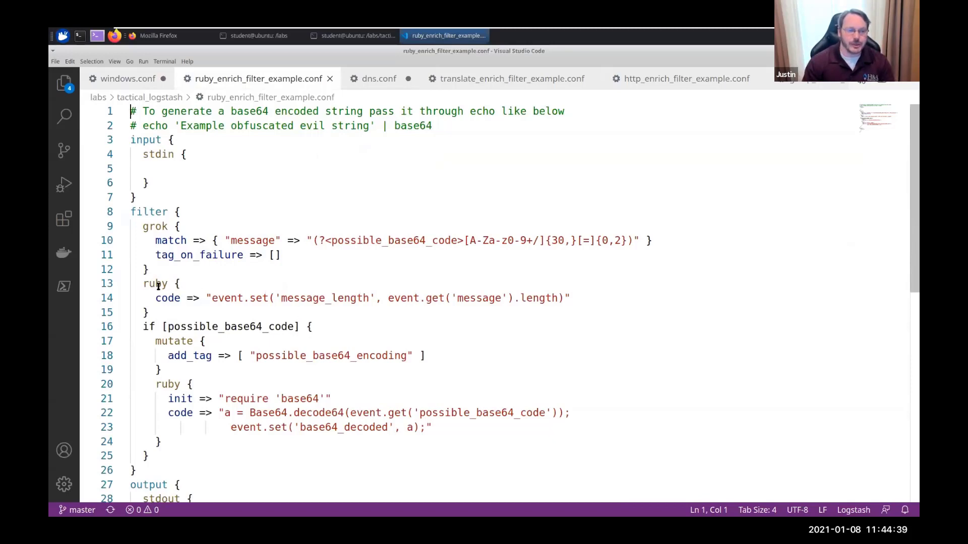
double_click(156, 284)
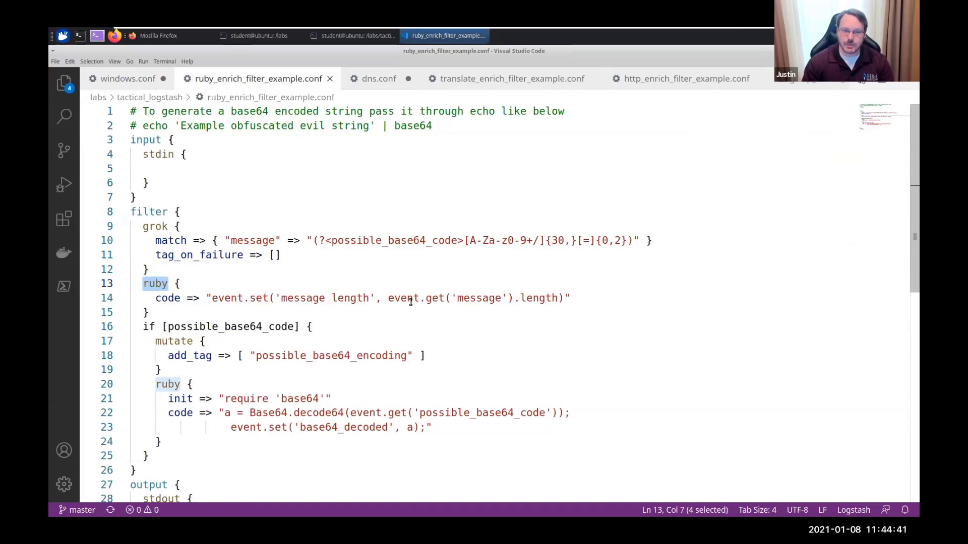
double_click(539, 298)
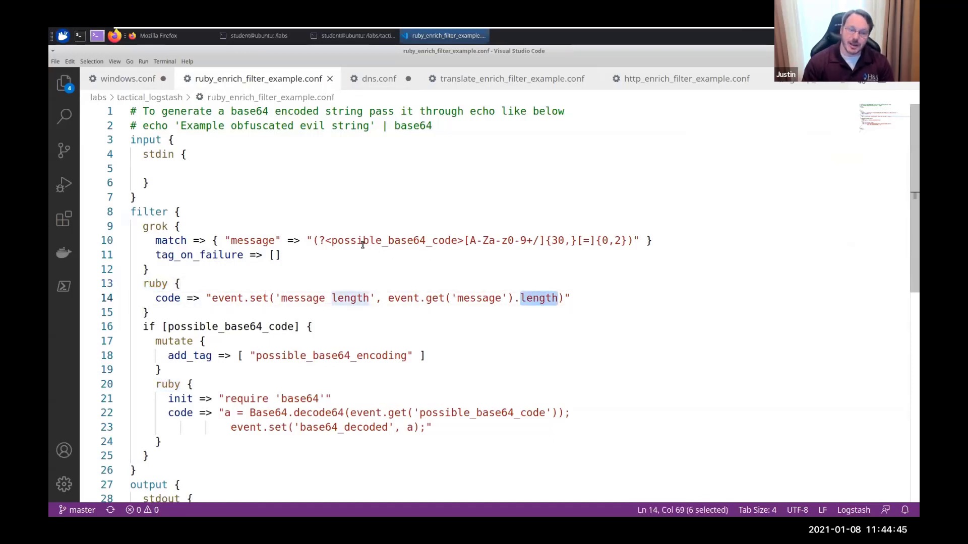
double_click(395, 240)
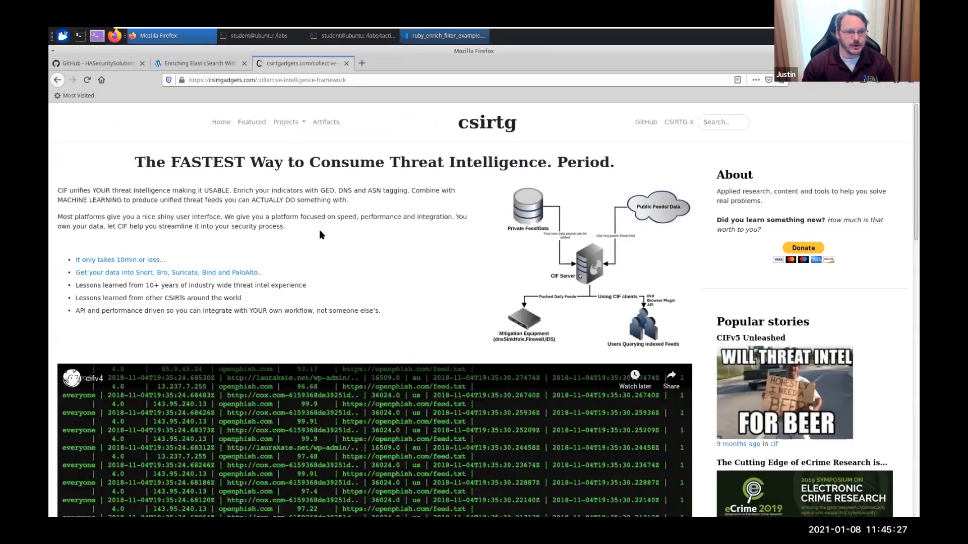
- Enter 'This is the most awesome technical breakout ever' in CyberChef and apply To Base64
click(267, 79)
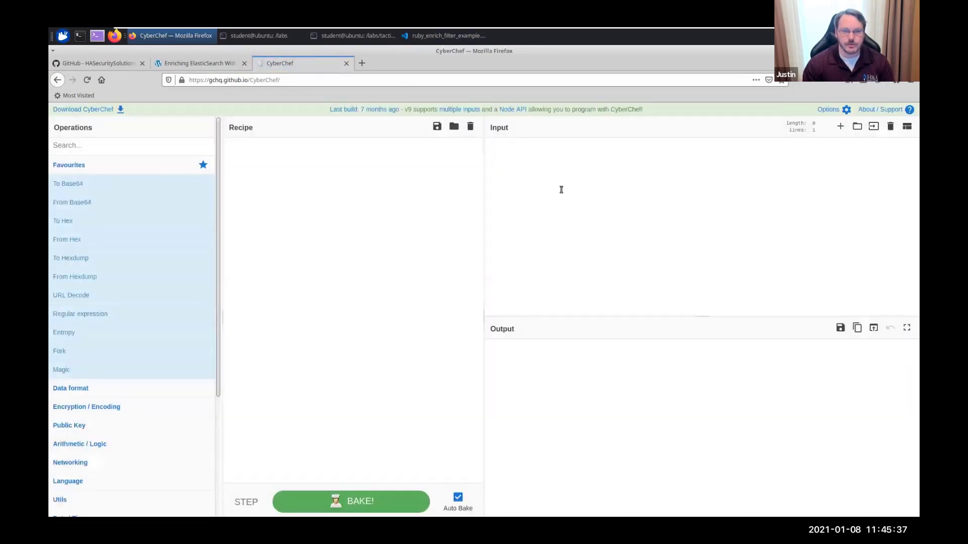
text(This is the m)
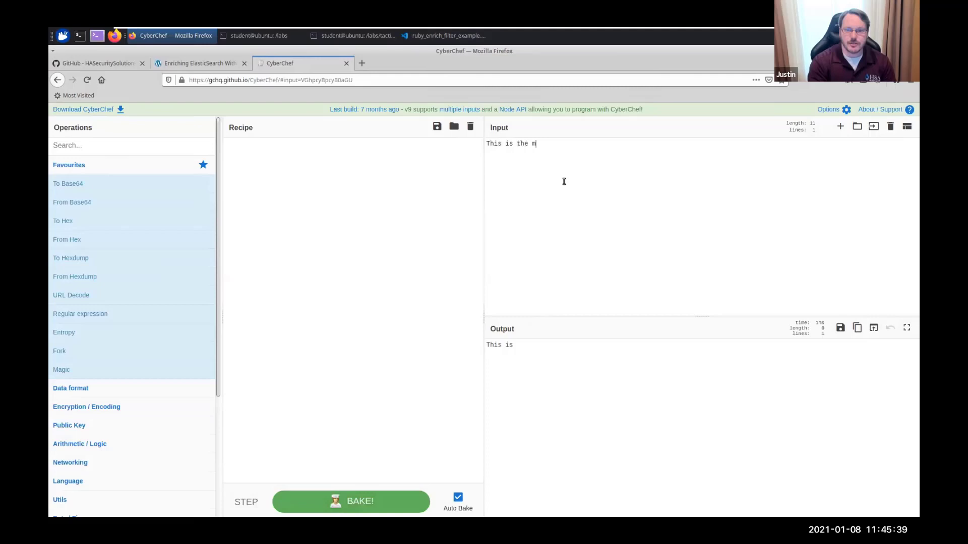
text(ost awesome techin)
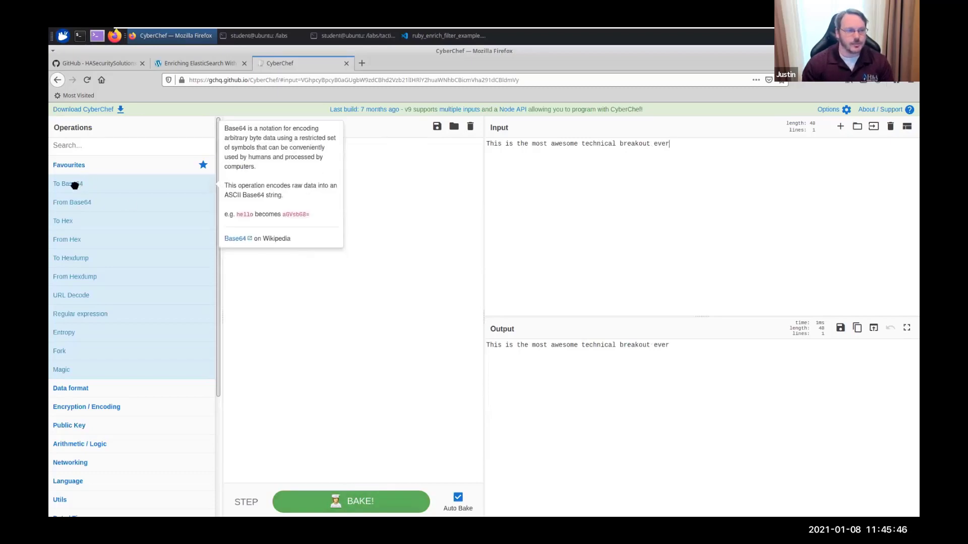
double_click(68, 184)
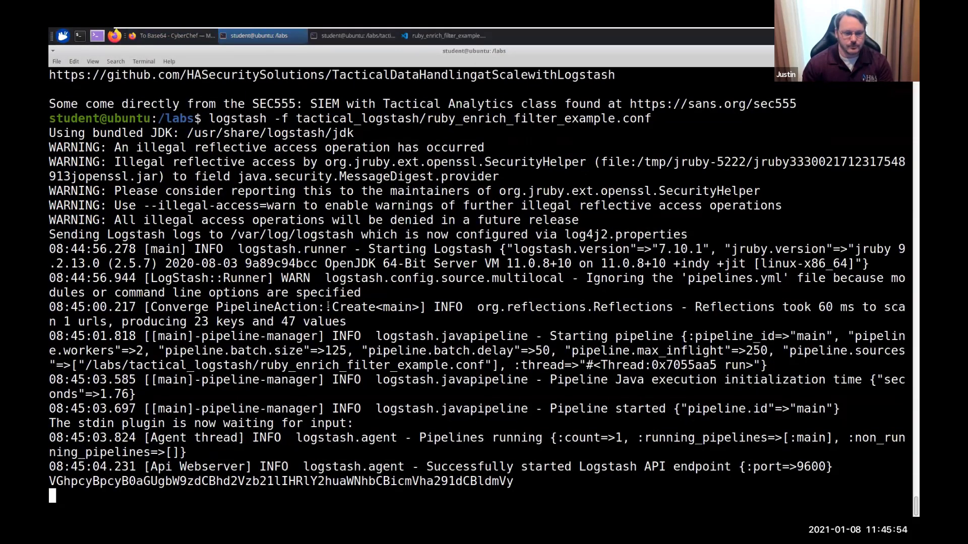
- Submit the Base64 string to Logstash and highlight the message and decoded sentence in the output
key(Return)
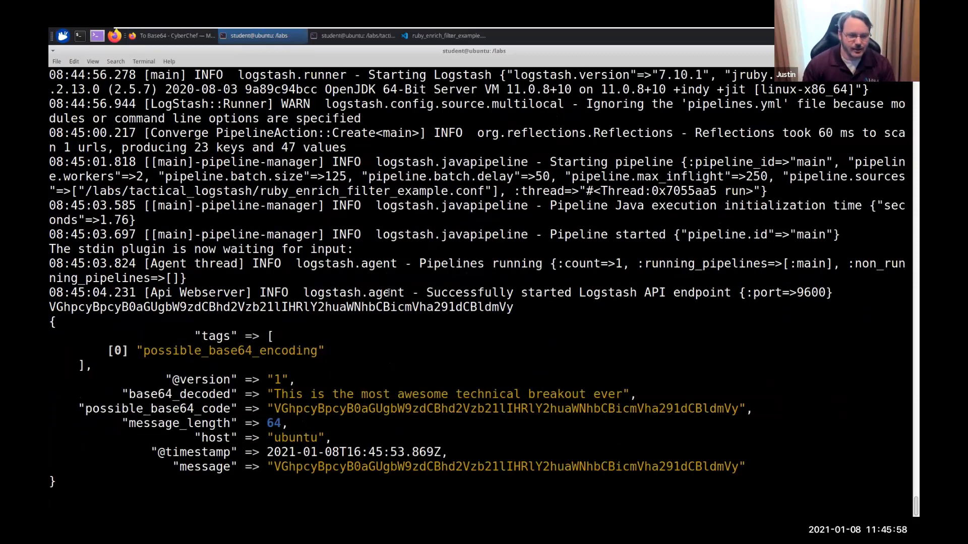
double_click(506, 467)
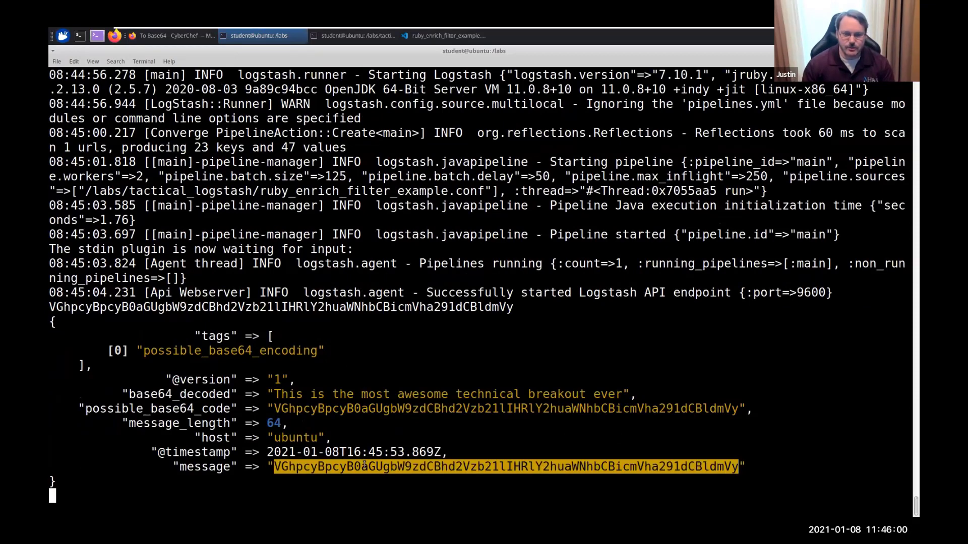
click(445, 35)
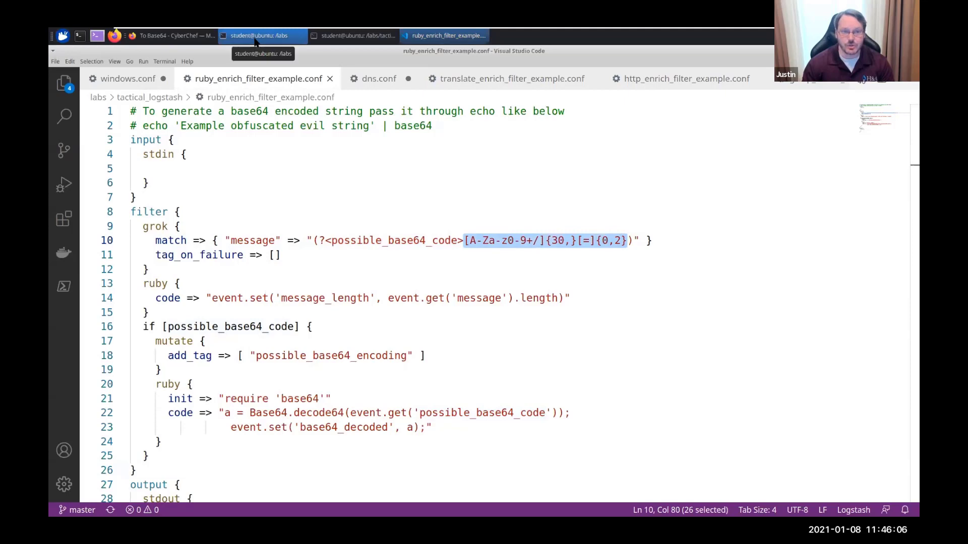
click(264, 35)
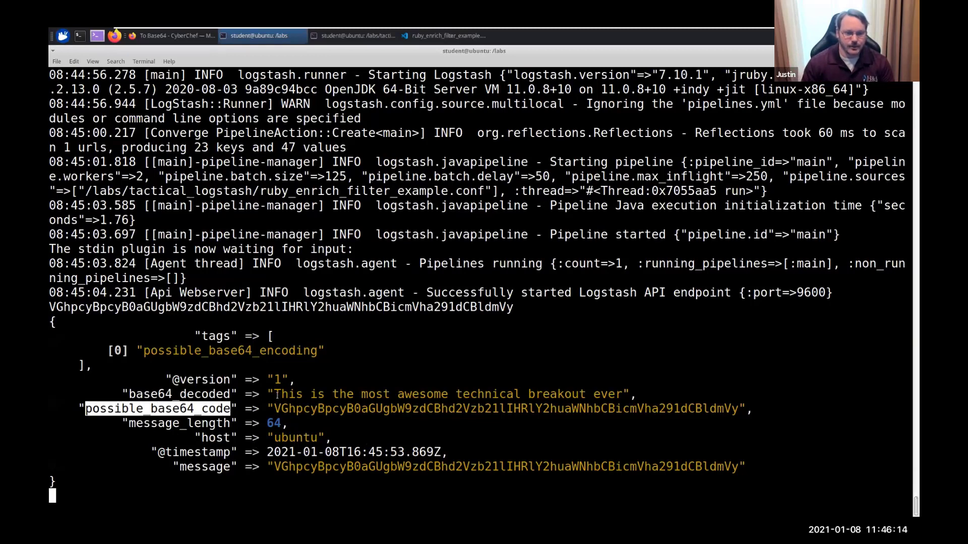
drag(271, 393, 624, 394)
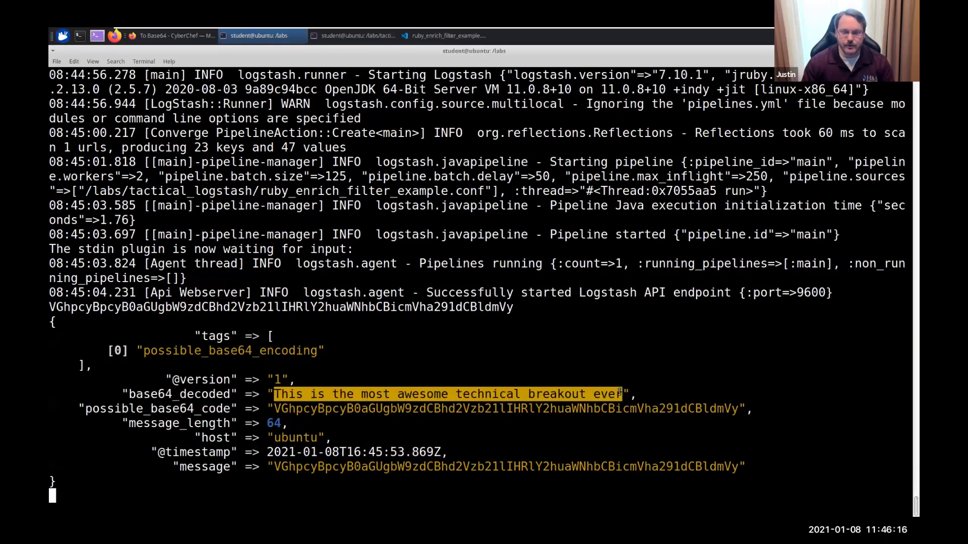